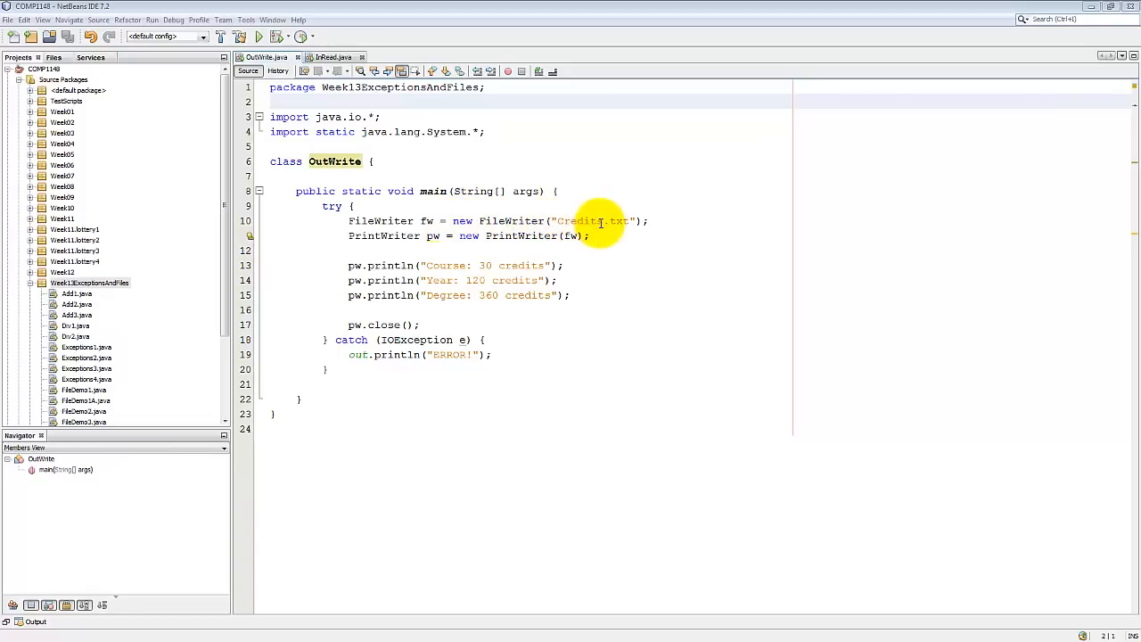
mouse_move(654, 225)
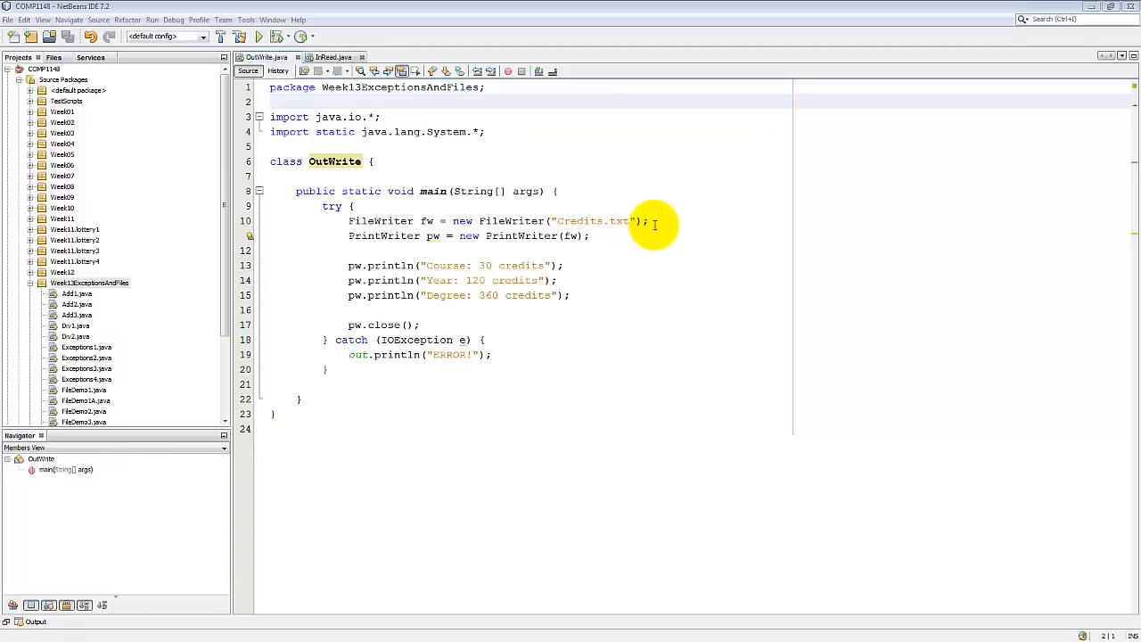
mouse_move(517, 236)
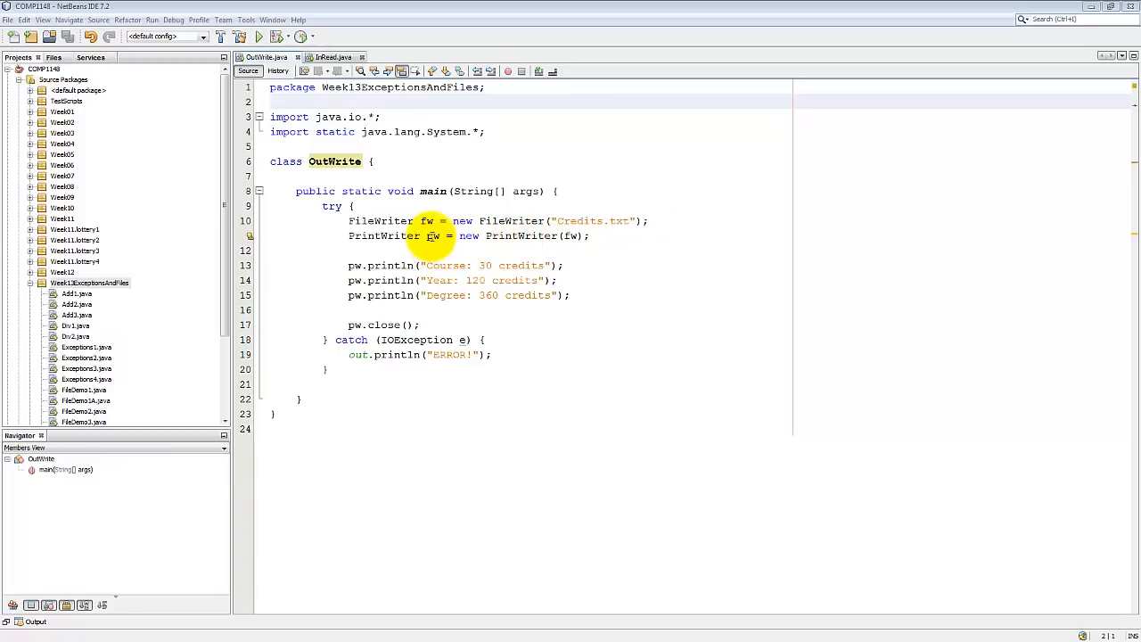
mouse_move(436, 220)
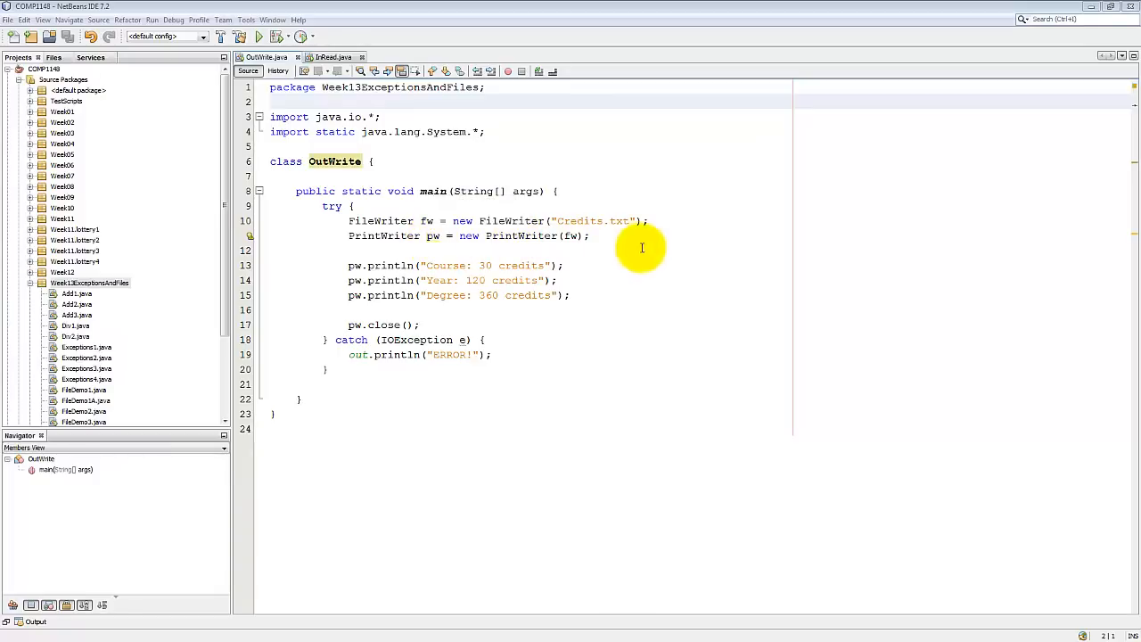
mouse_move(570, 236)
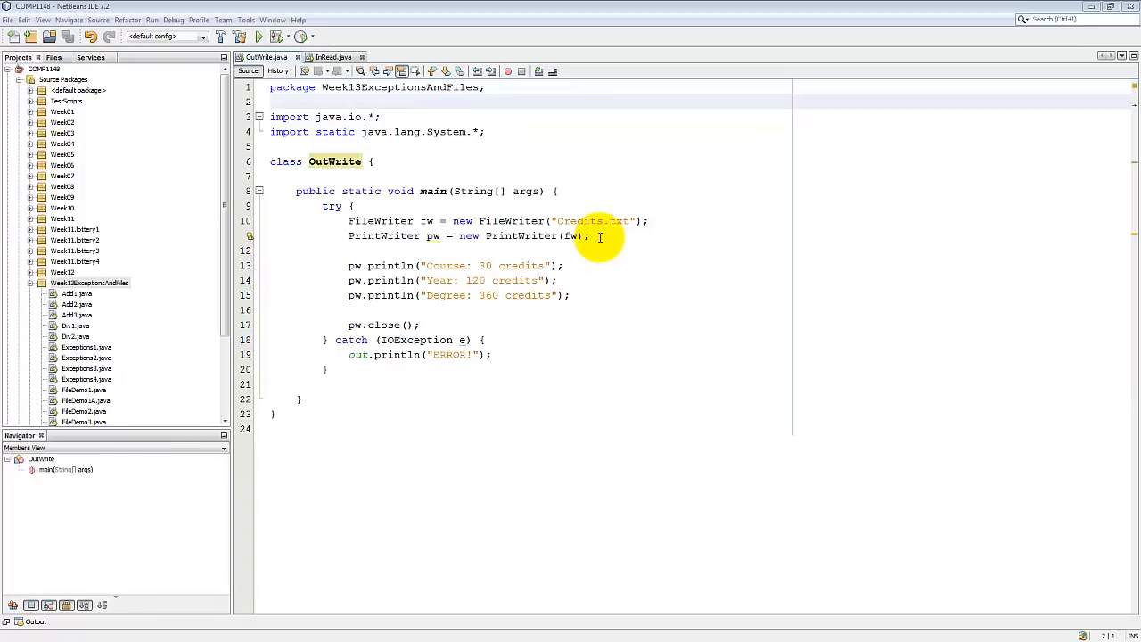
mouse_move(589, 270)
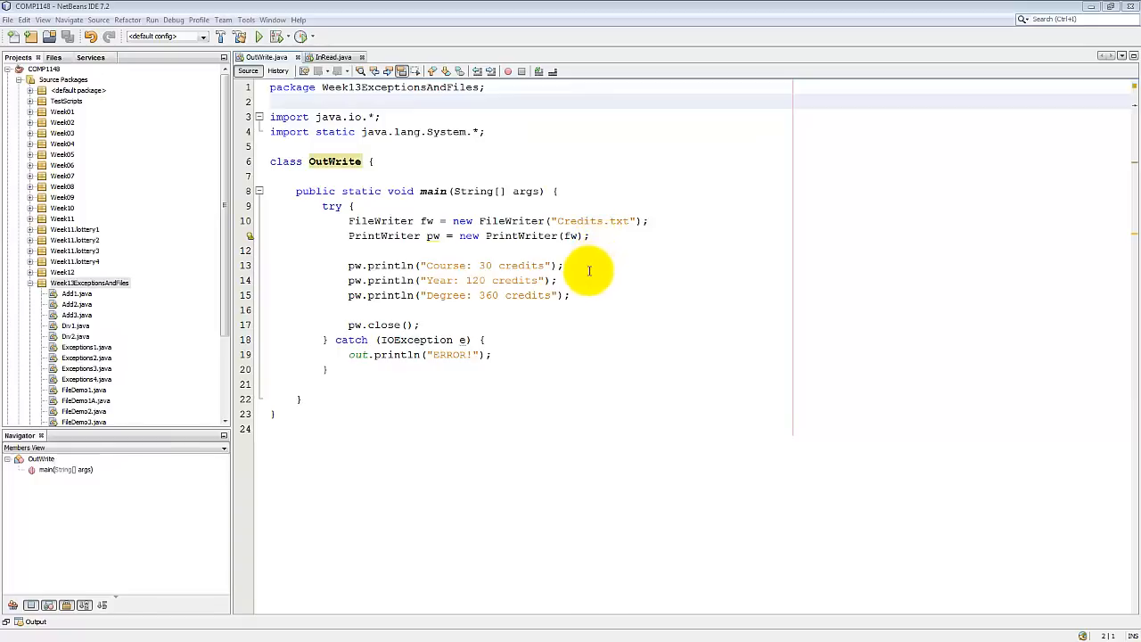
mouse_move(586, 301)
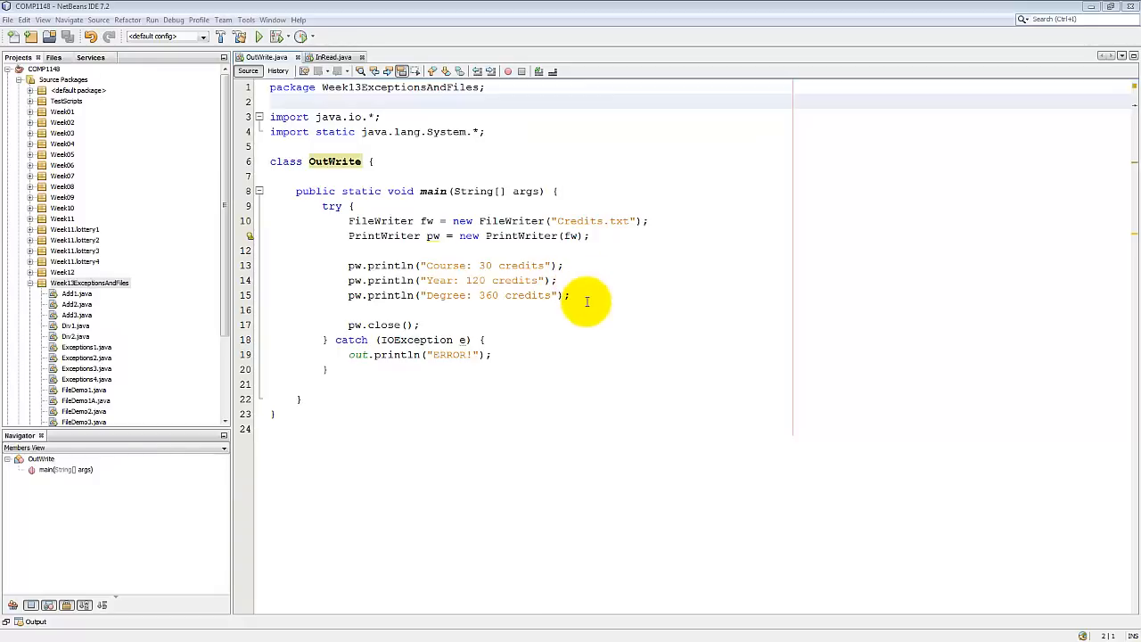
mouse_move(571, 306)
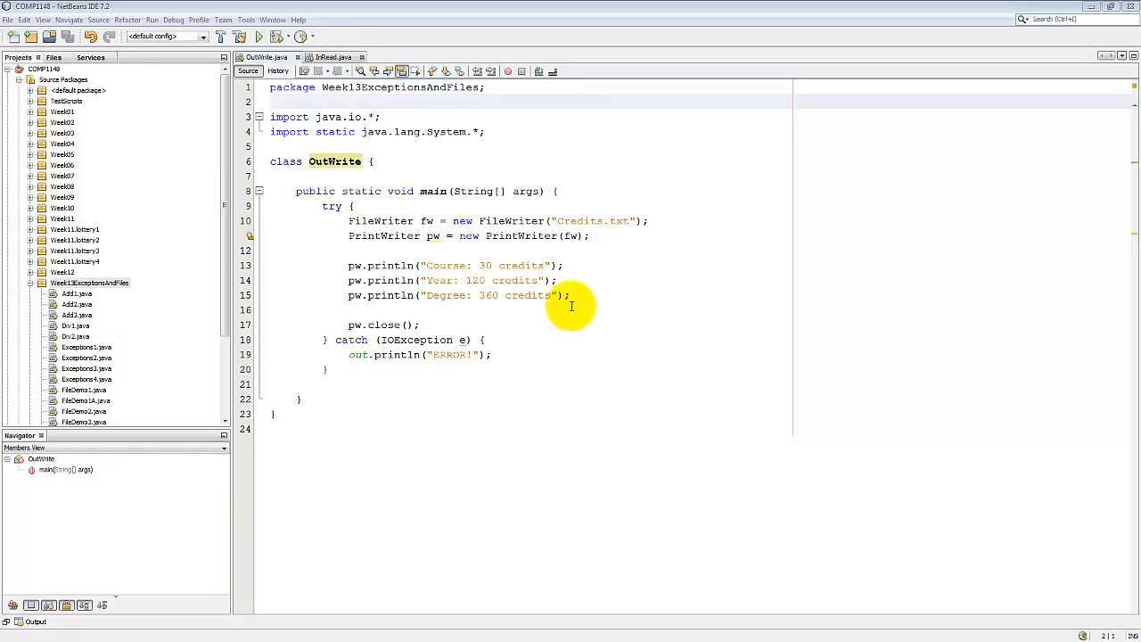
mouse_move(427, 324)
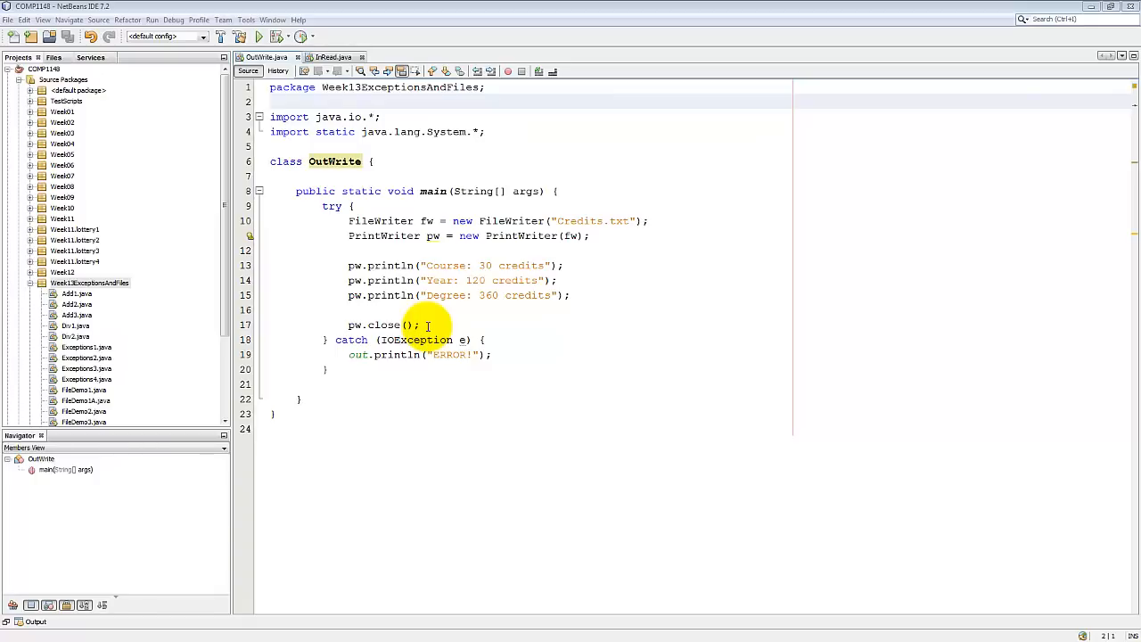
mouse_move(358, 323)
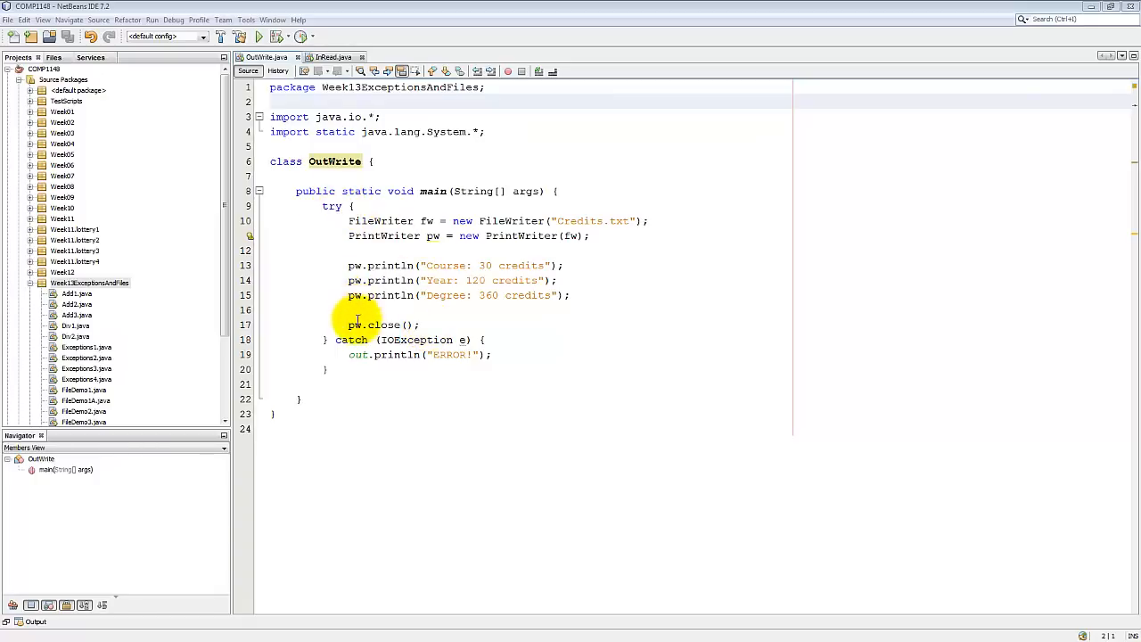
mouse_move(613, 350)
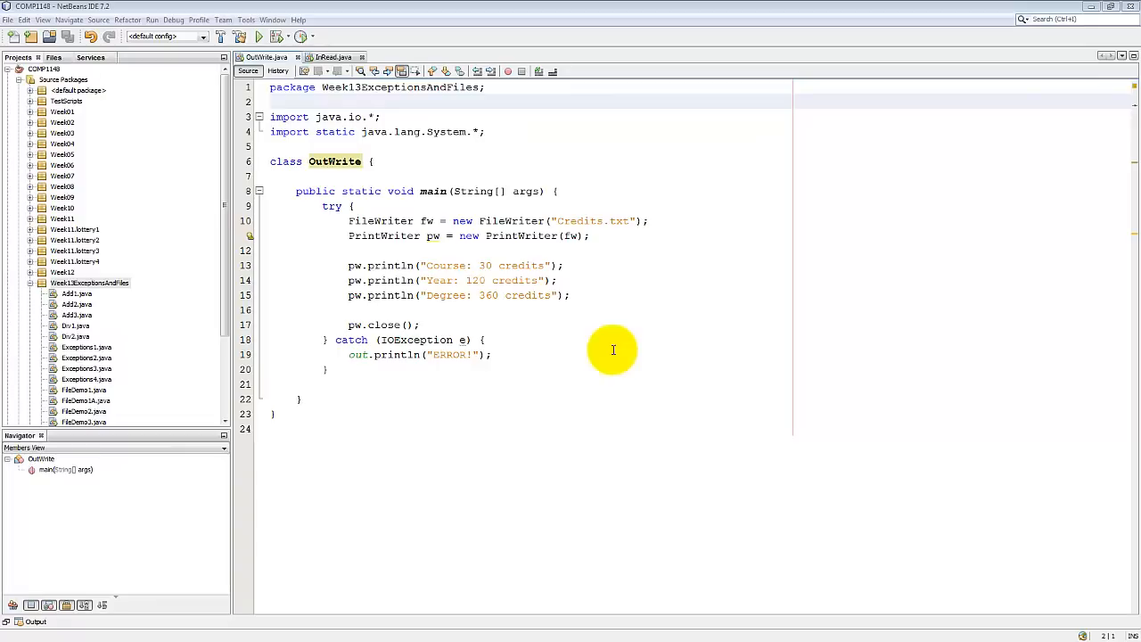
mouse_move(409, 270)
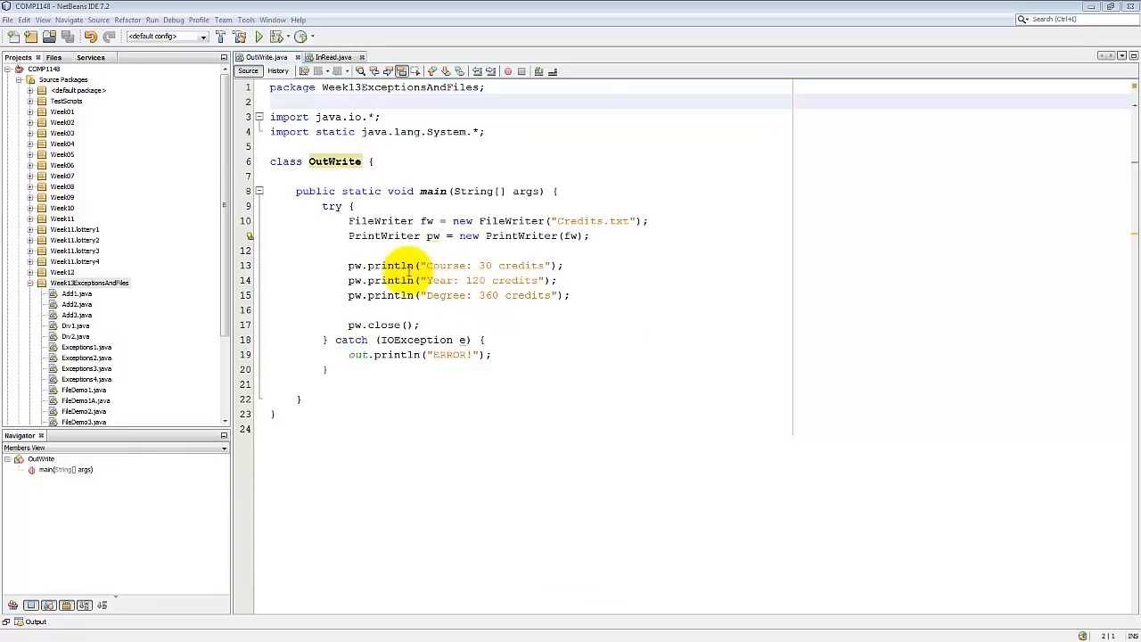
mouse_move(251, 235)
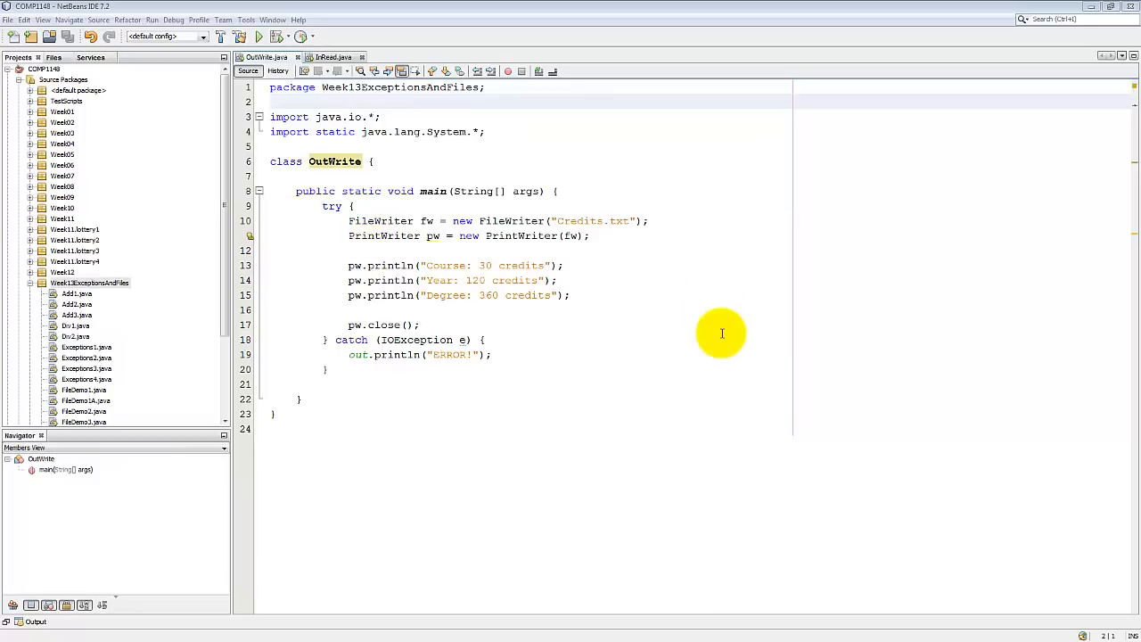
mouse_move(707, 331)
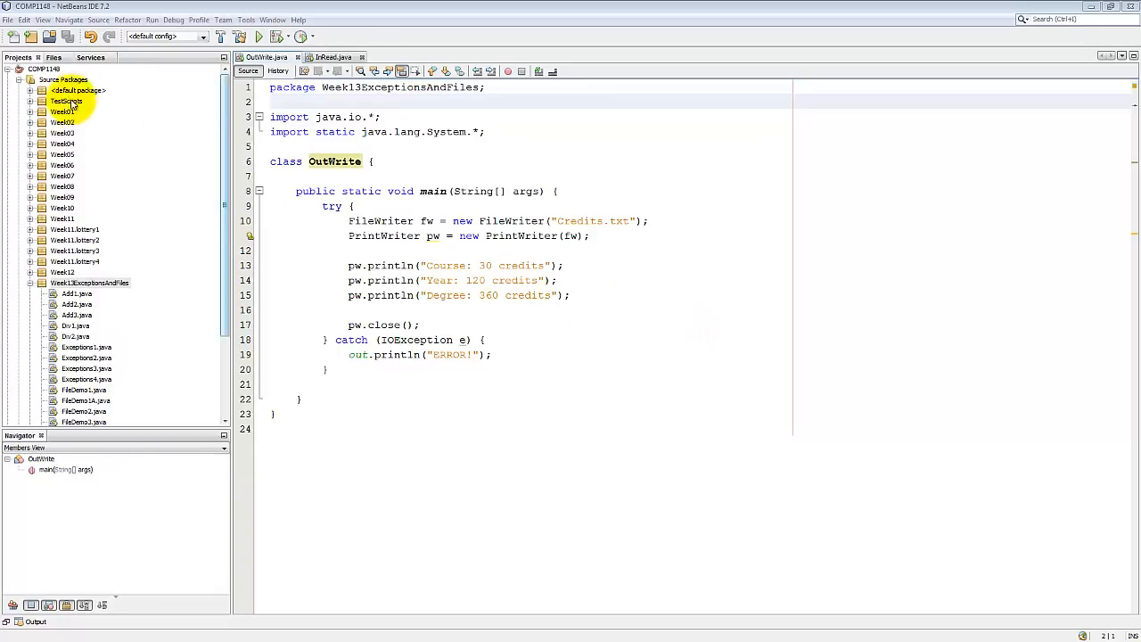
- Browse the project's Files view, return to packages, and bring up the InRead.java tab
left_click(54, 57)
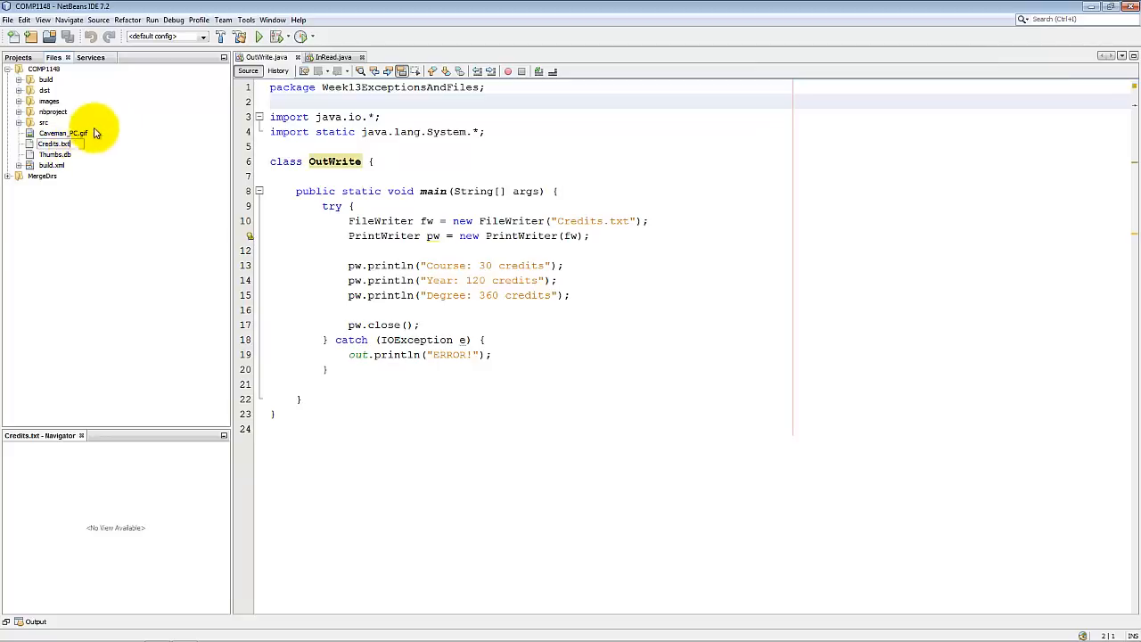
left_click(54, 57)
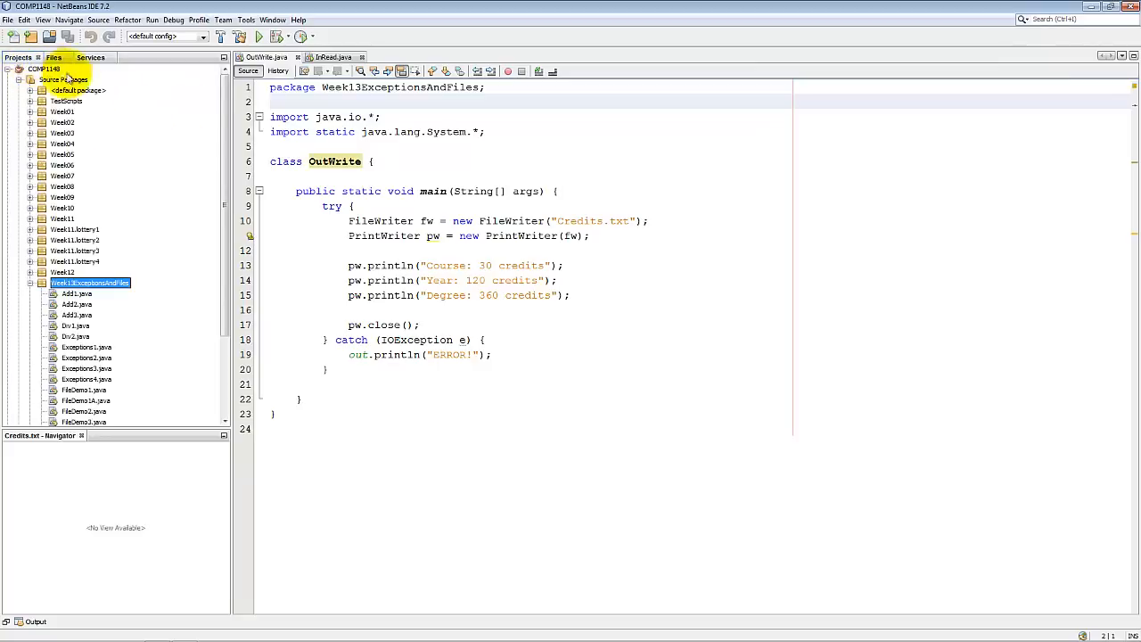
left_click(333, 57)
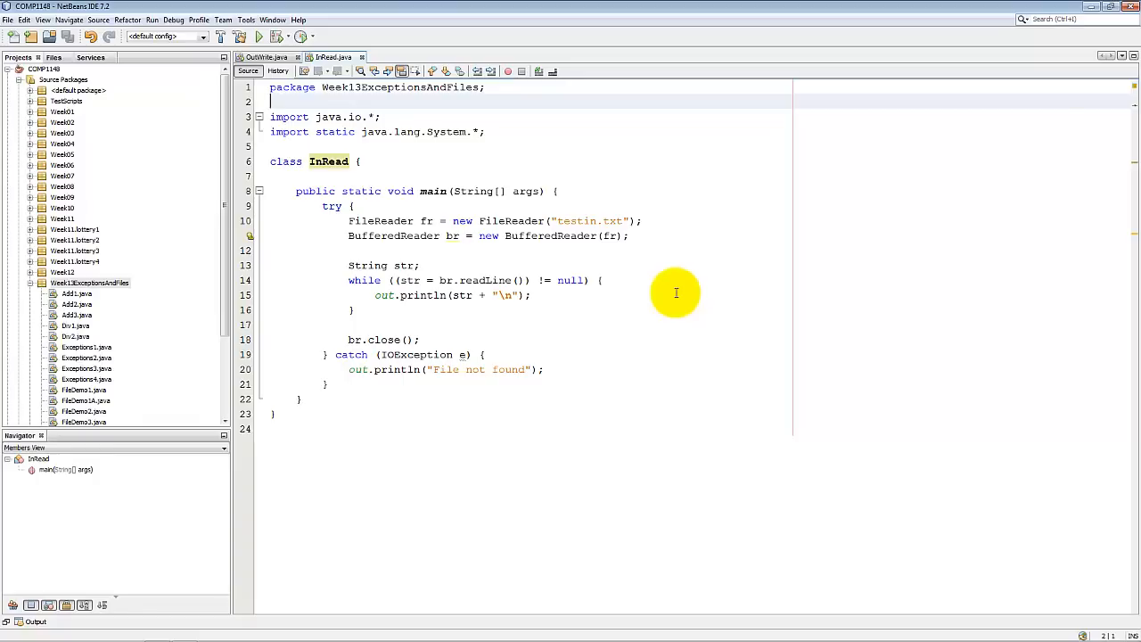
mouse_move(565, 221)
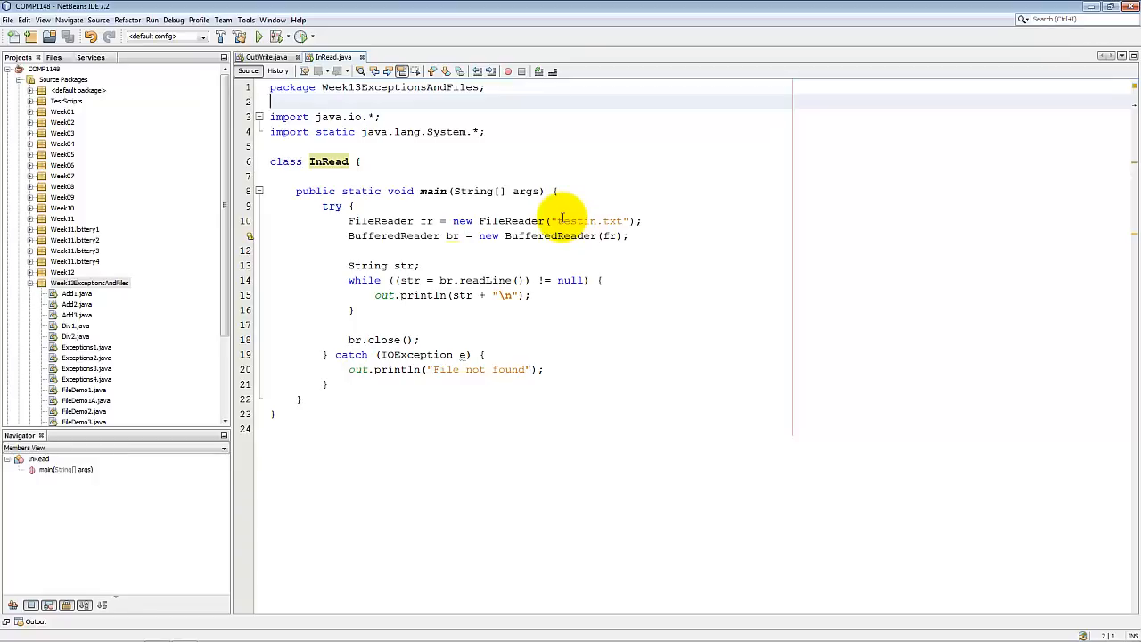
mouse_move(482, 369)
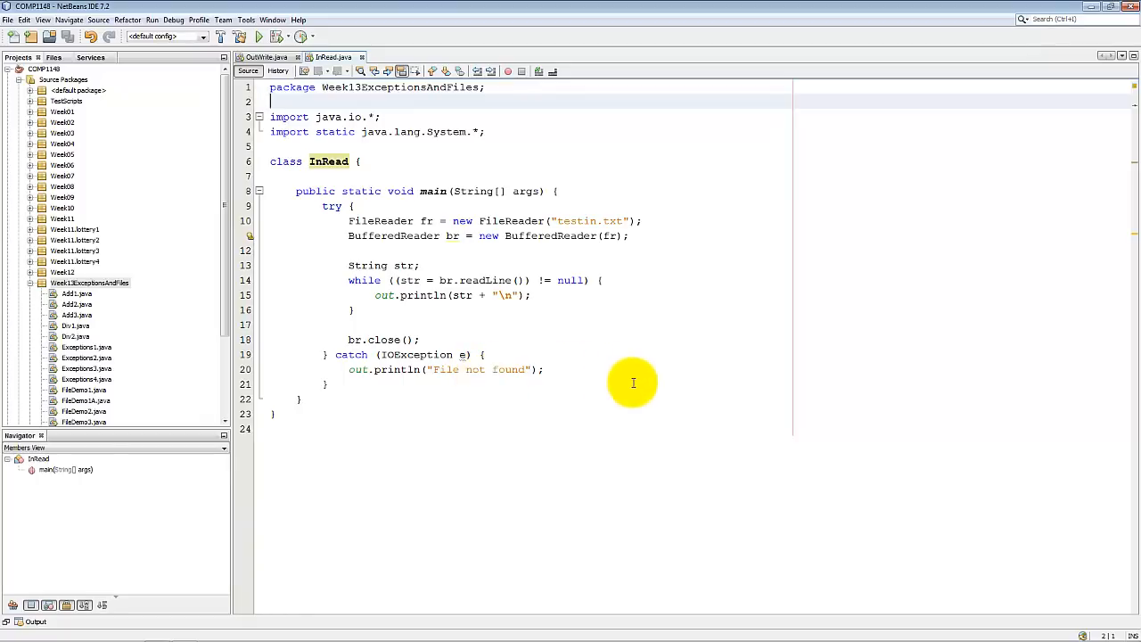
mouse_move(702, 306)
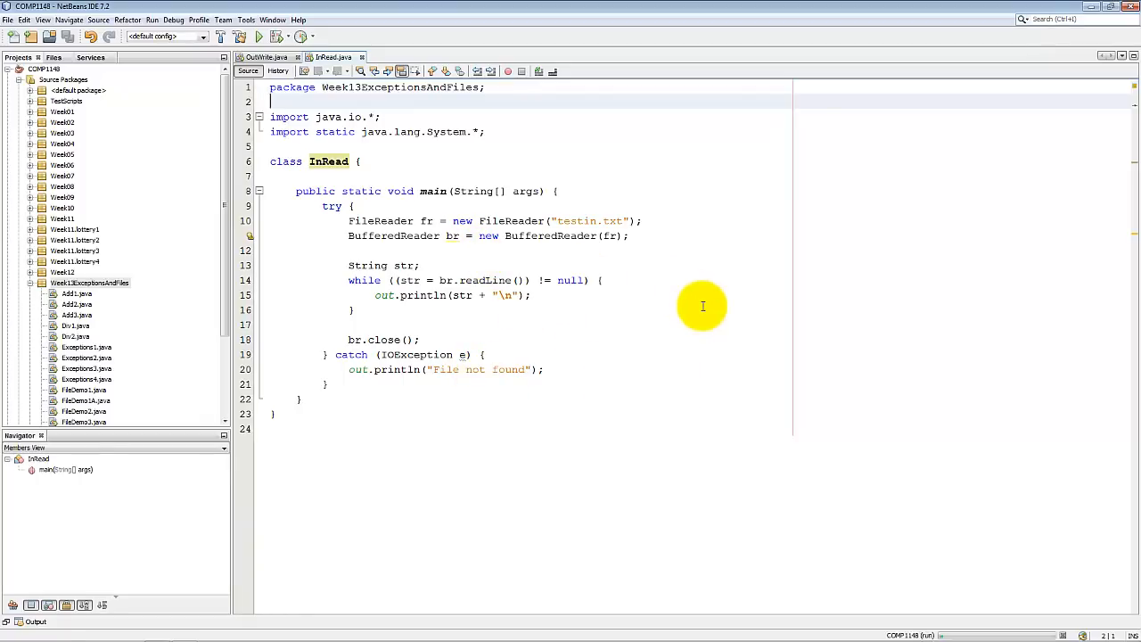
- Run InRead, which prints "File not found" because testin.txt is missing
left_click(258, 36)
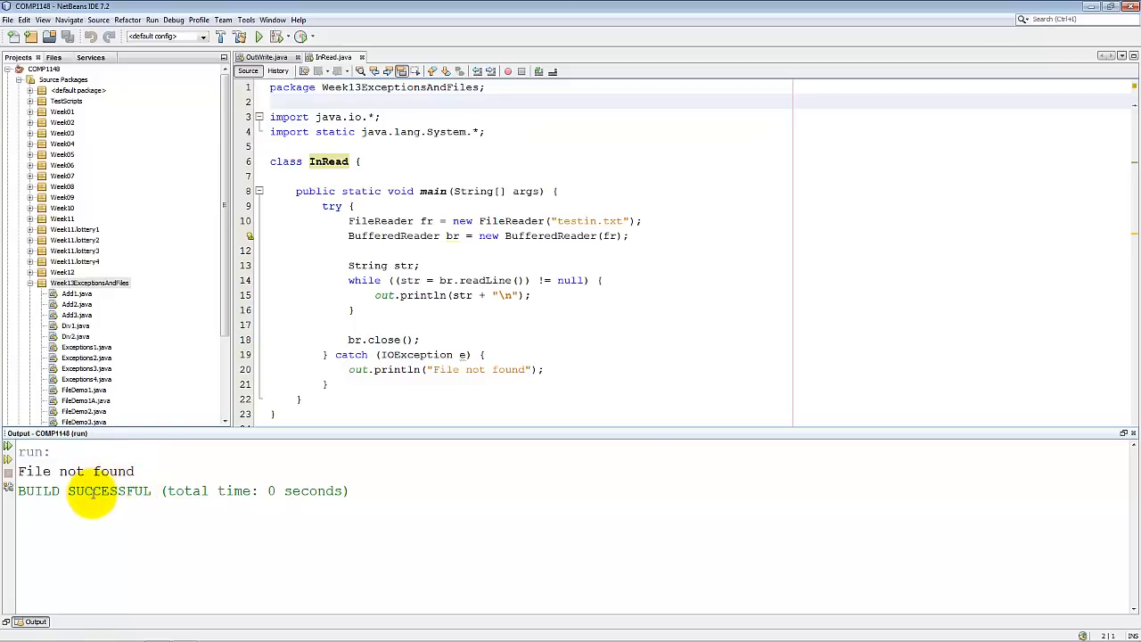
mouse_move(291, 385)
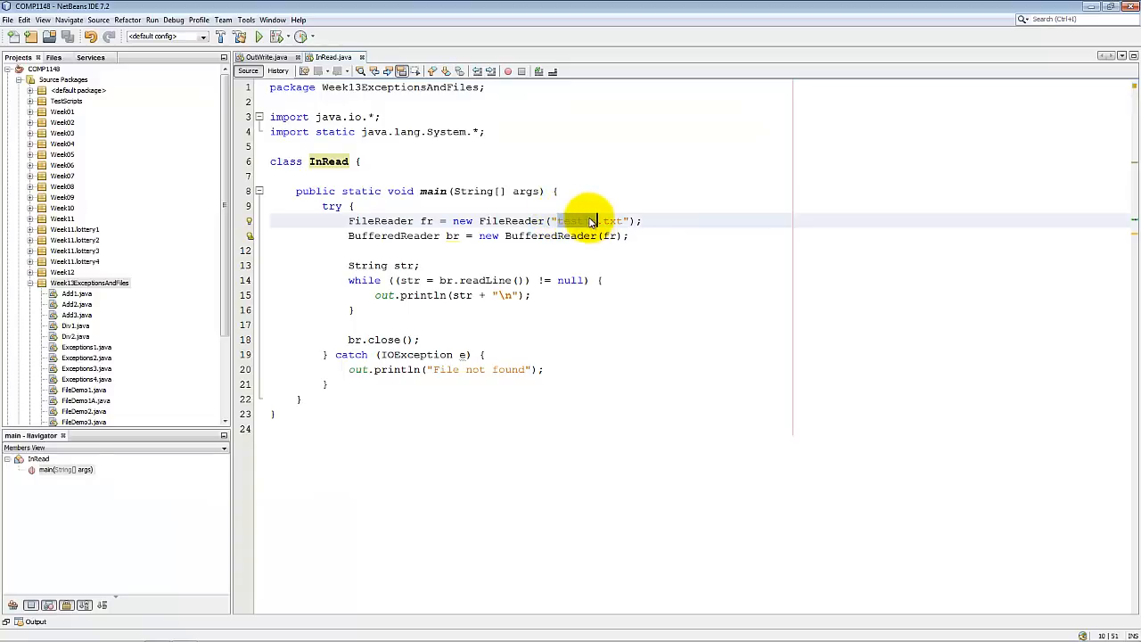
- Change the FileReader path from testin.txt to Credits.txt and save InRead.java
type("Credits")
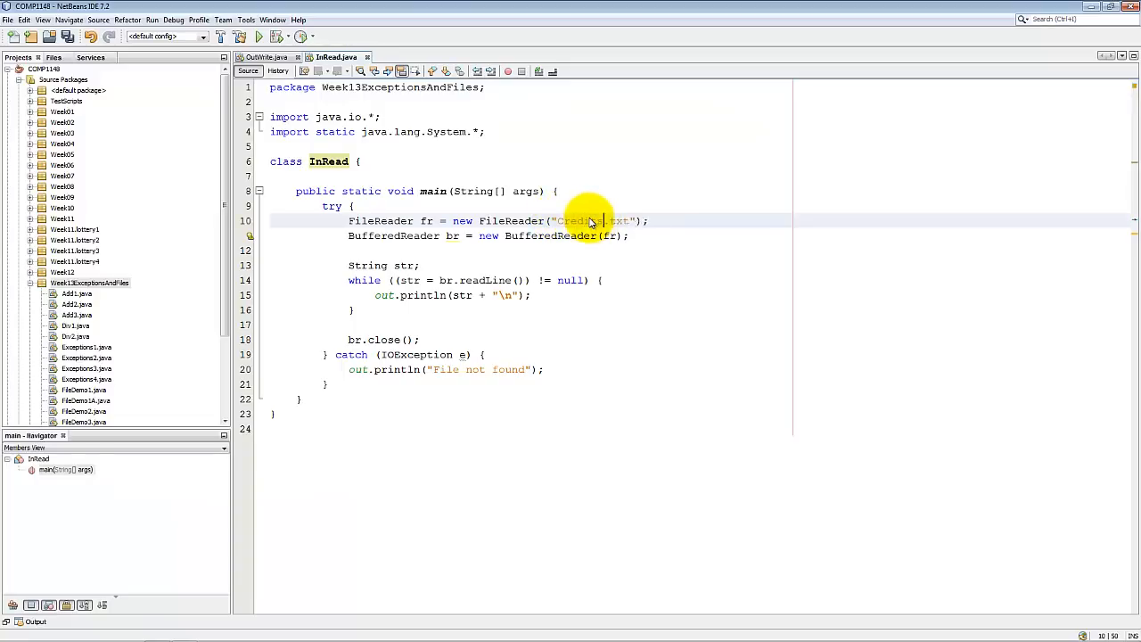
mouse_move(704, 338)
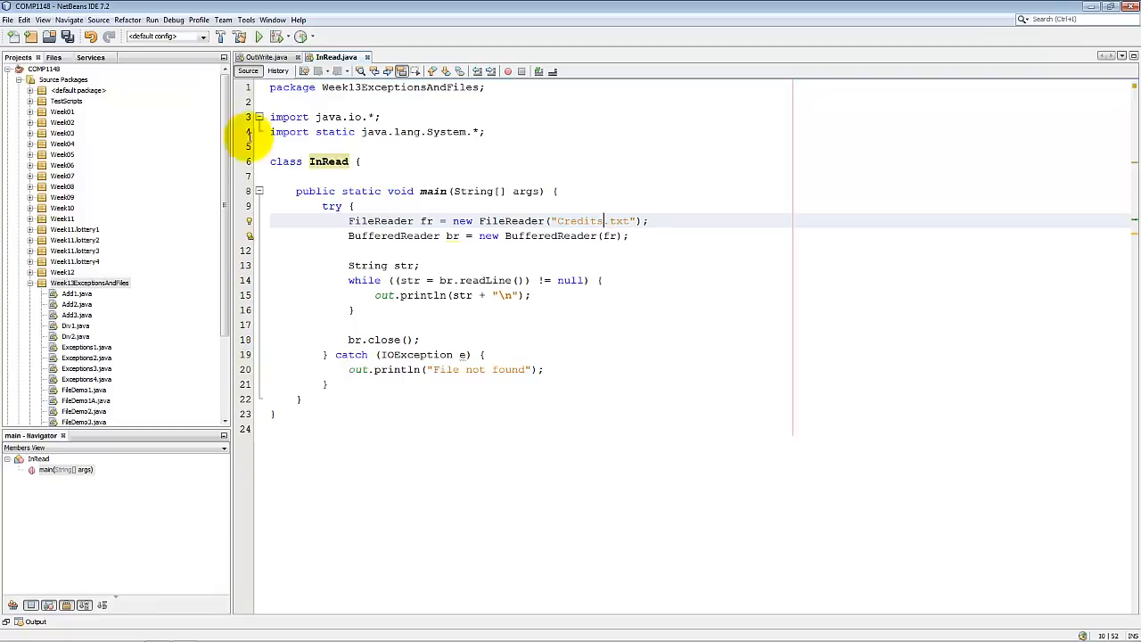
key("ctrl+s")
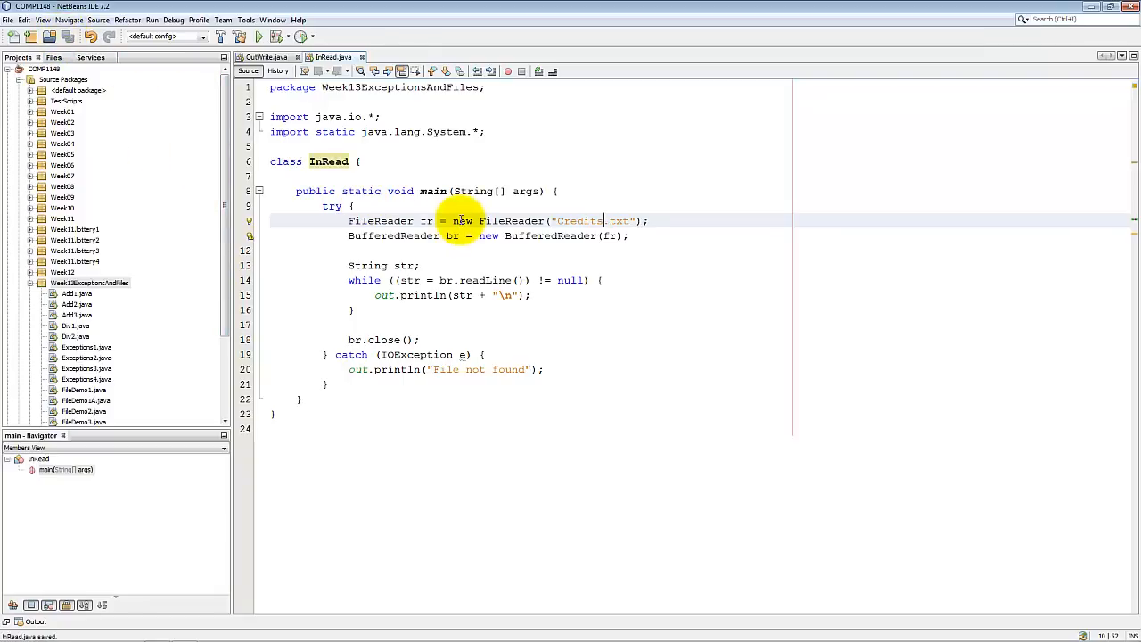
mouse_move(660, 160)
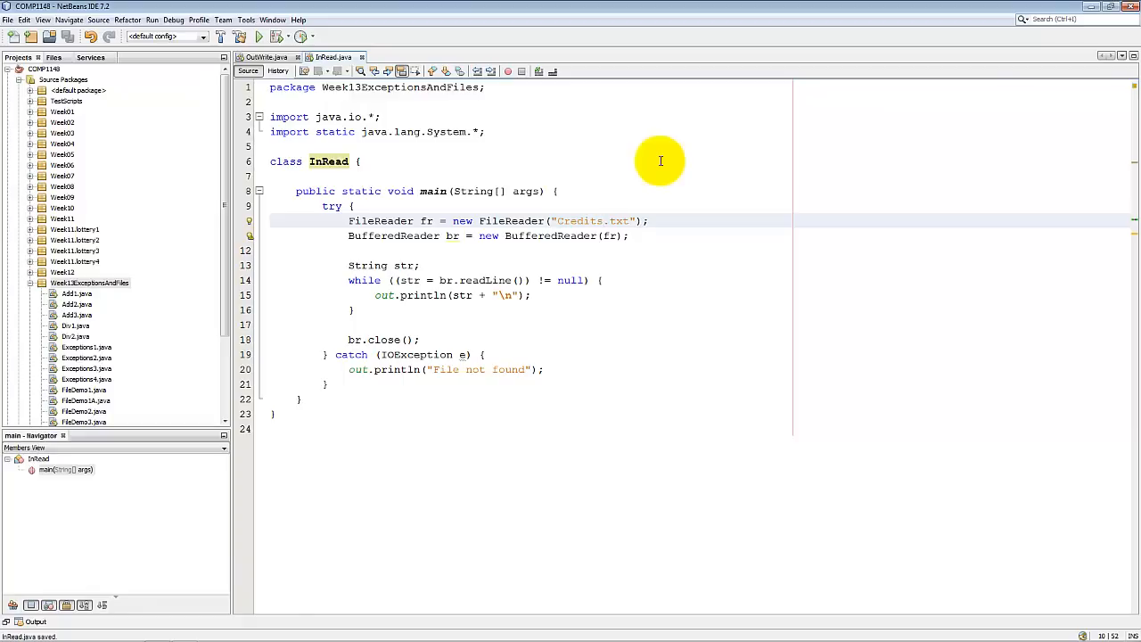
- Rerun InRead to print the Course 30, Year 120 and Degree 360 credit lines
left_click(258, 36)
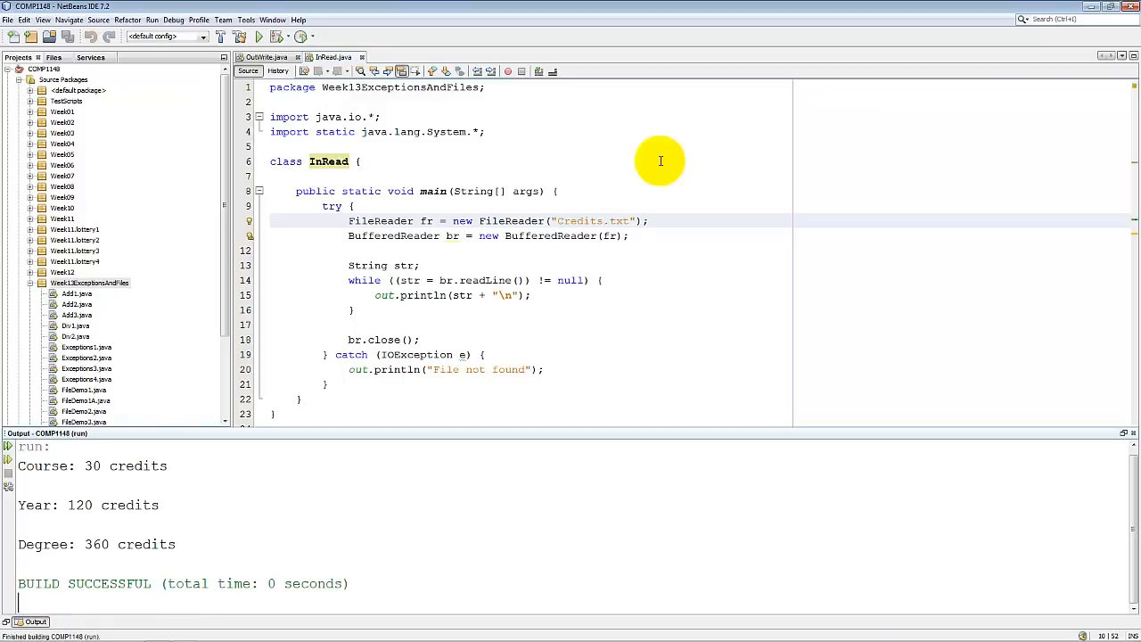
mouse_move(180, 502)
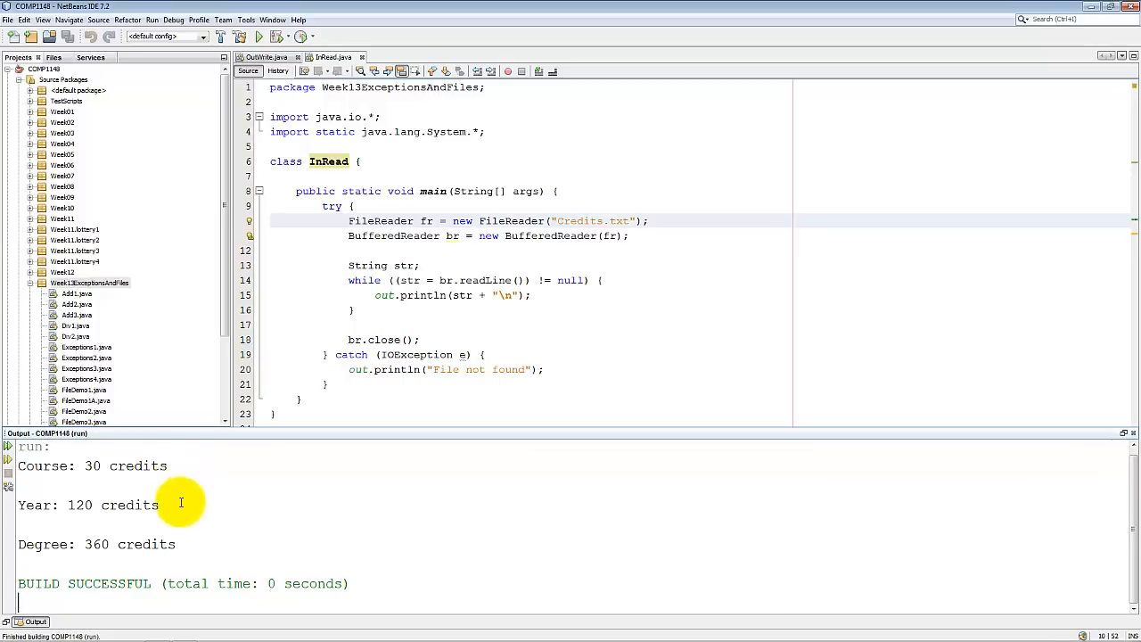
mouse_move(211, 544)
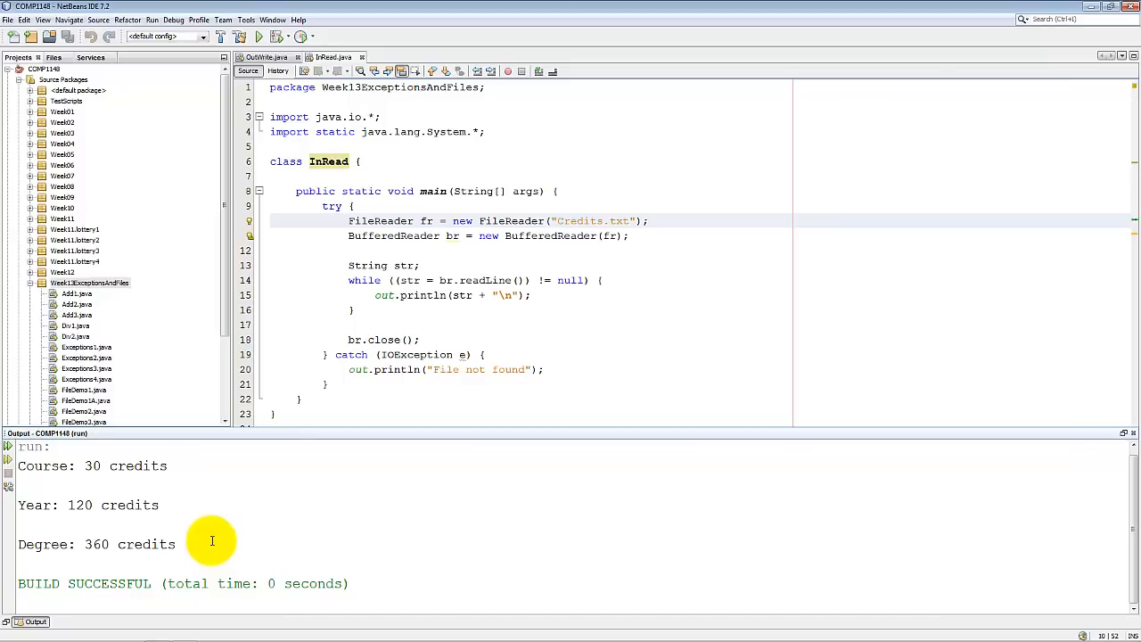
mouse_move(404, 229)
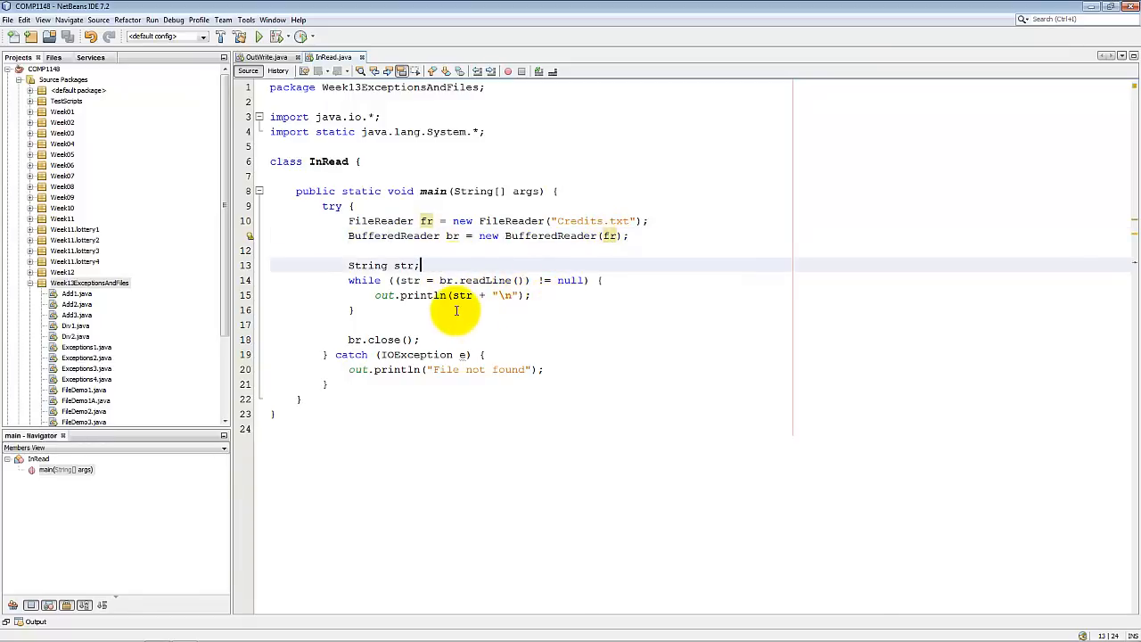
mouse_move(459, 280)
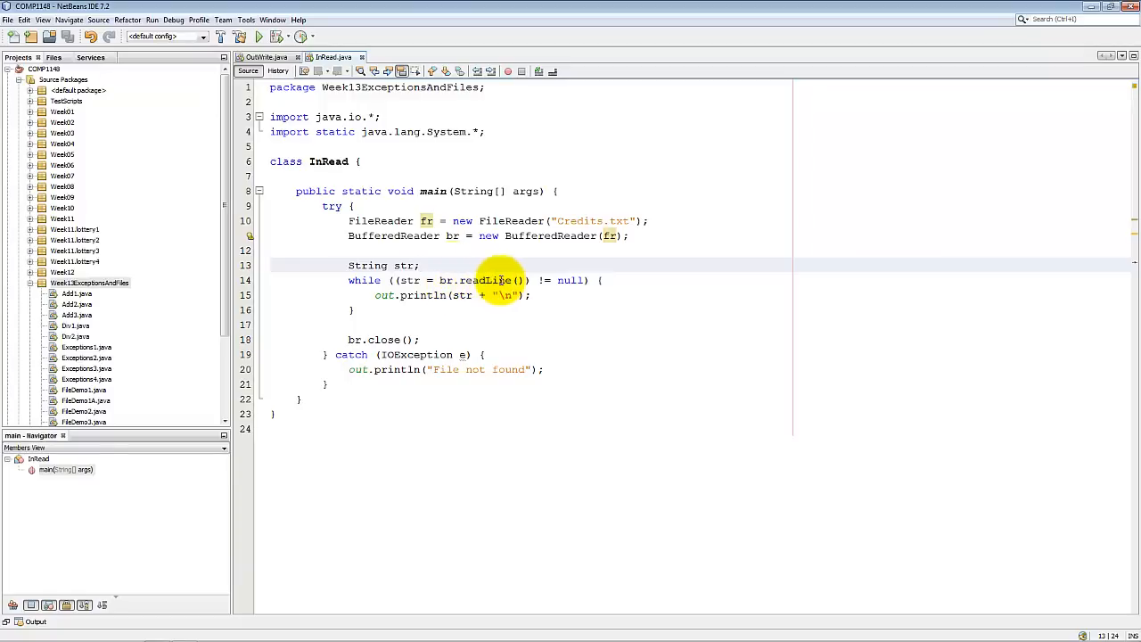
mouse_move(491, 298)
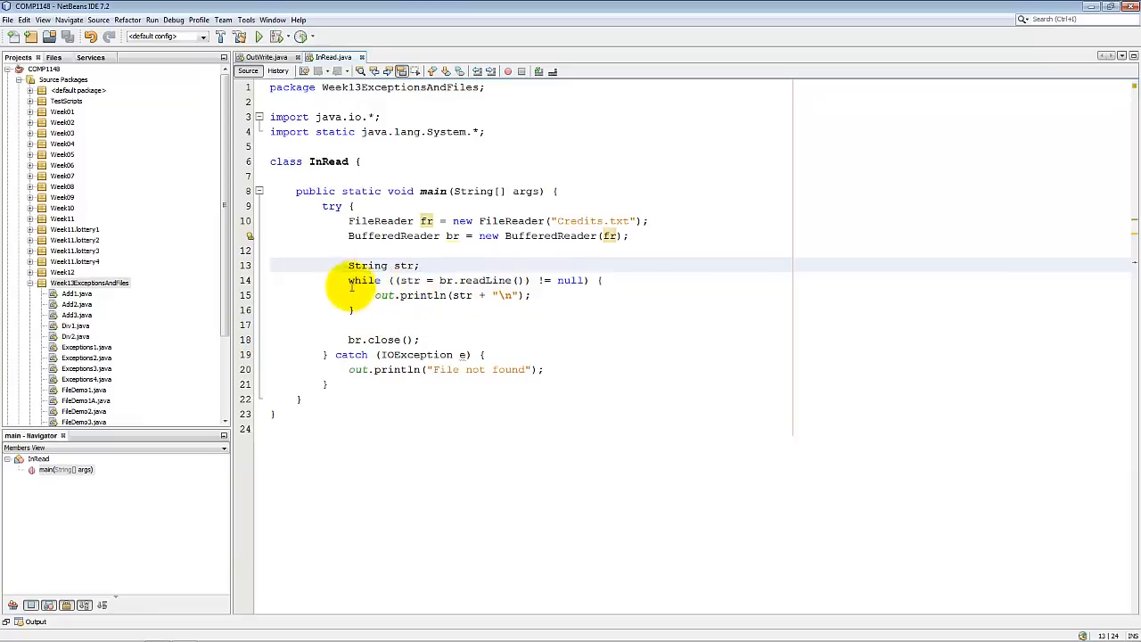
mouse_move(564, 280)
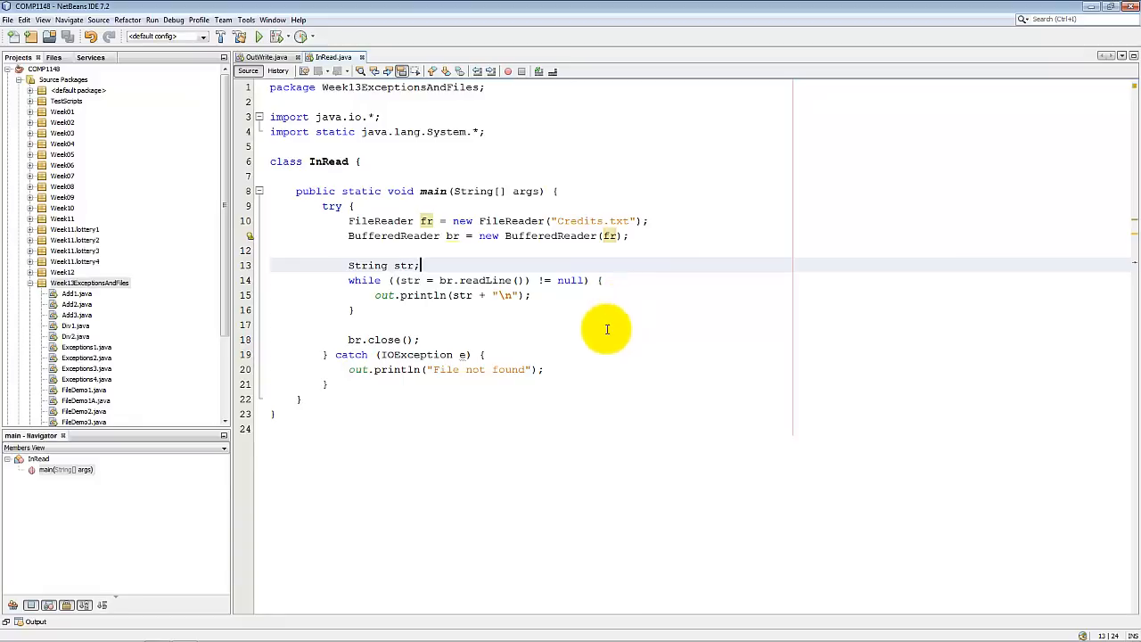
mouse_move(506, 374)
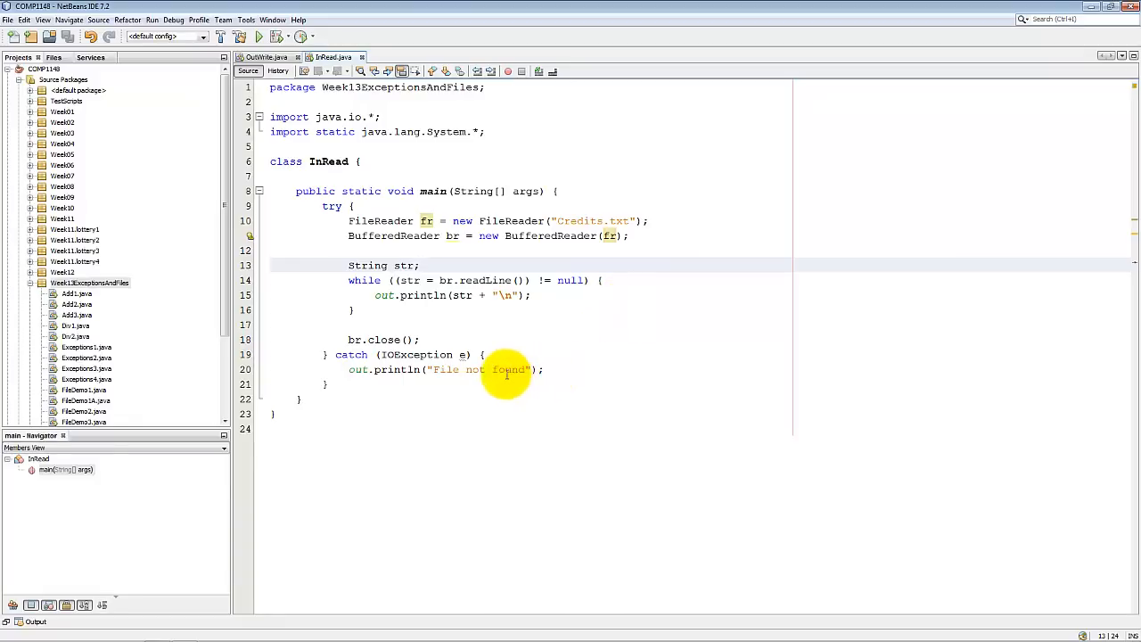
mouse_move(509, 405)
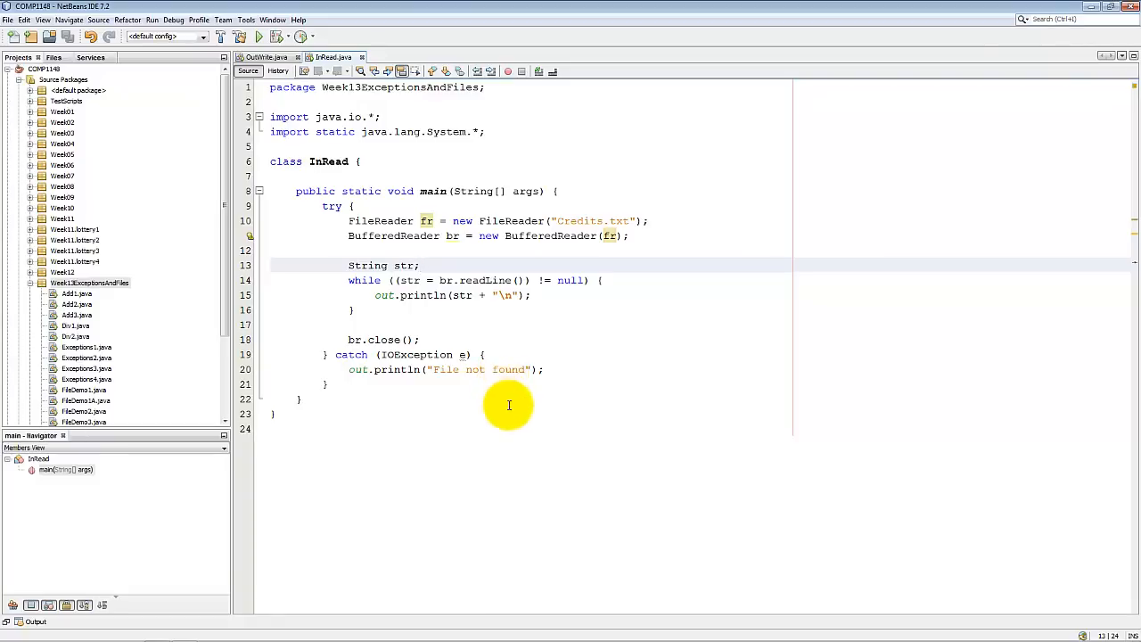